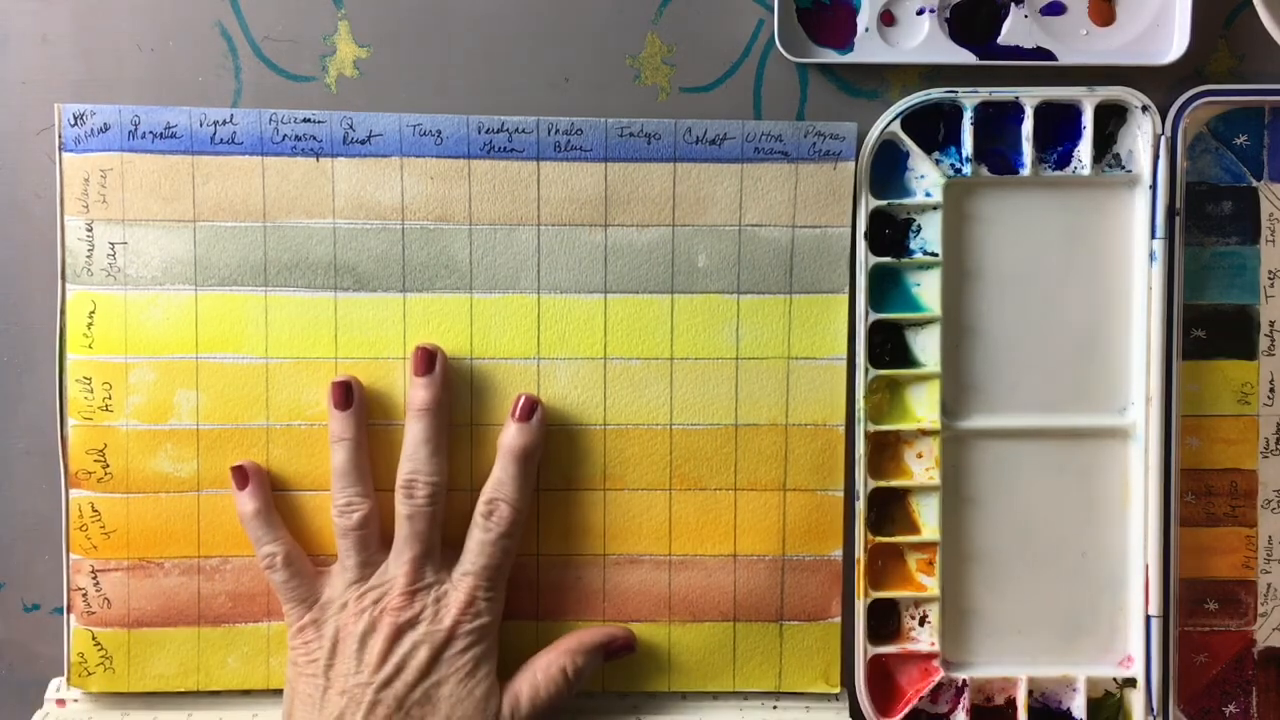
mouse_move(150, 520)
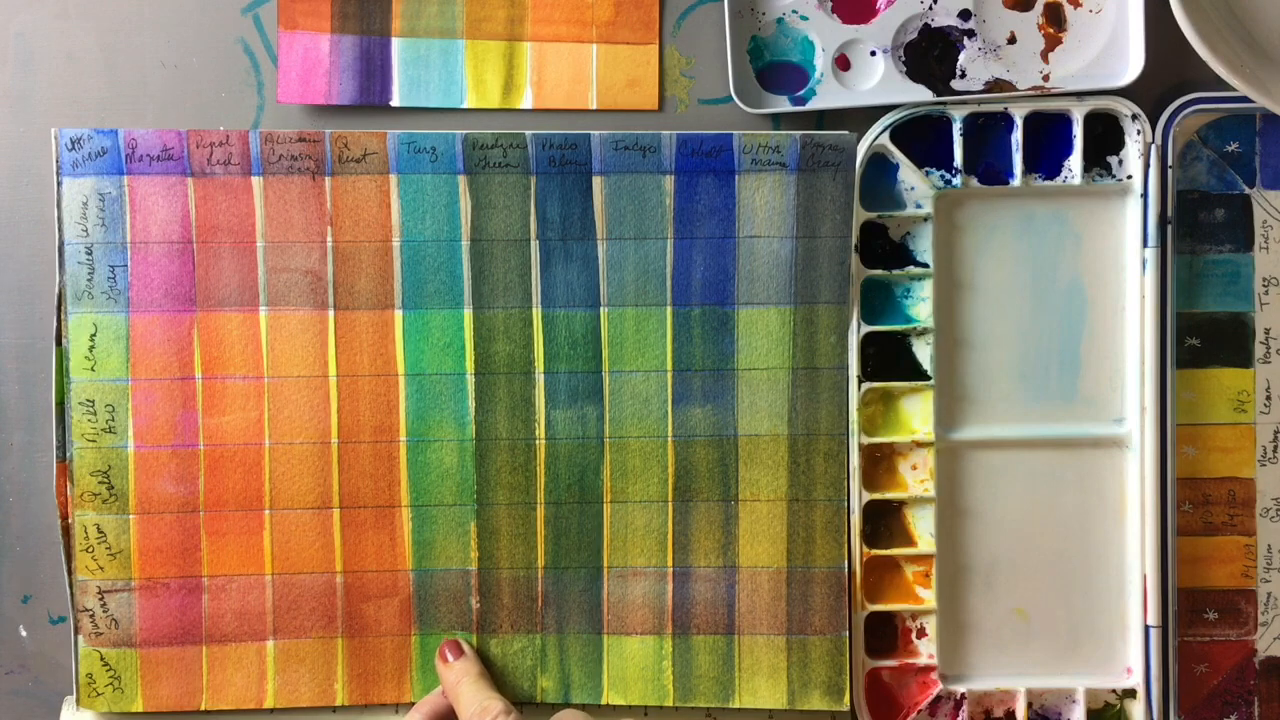
mouse_move(580, 490)
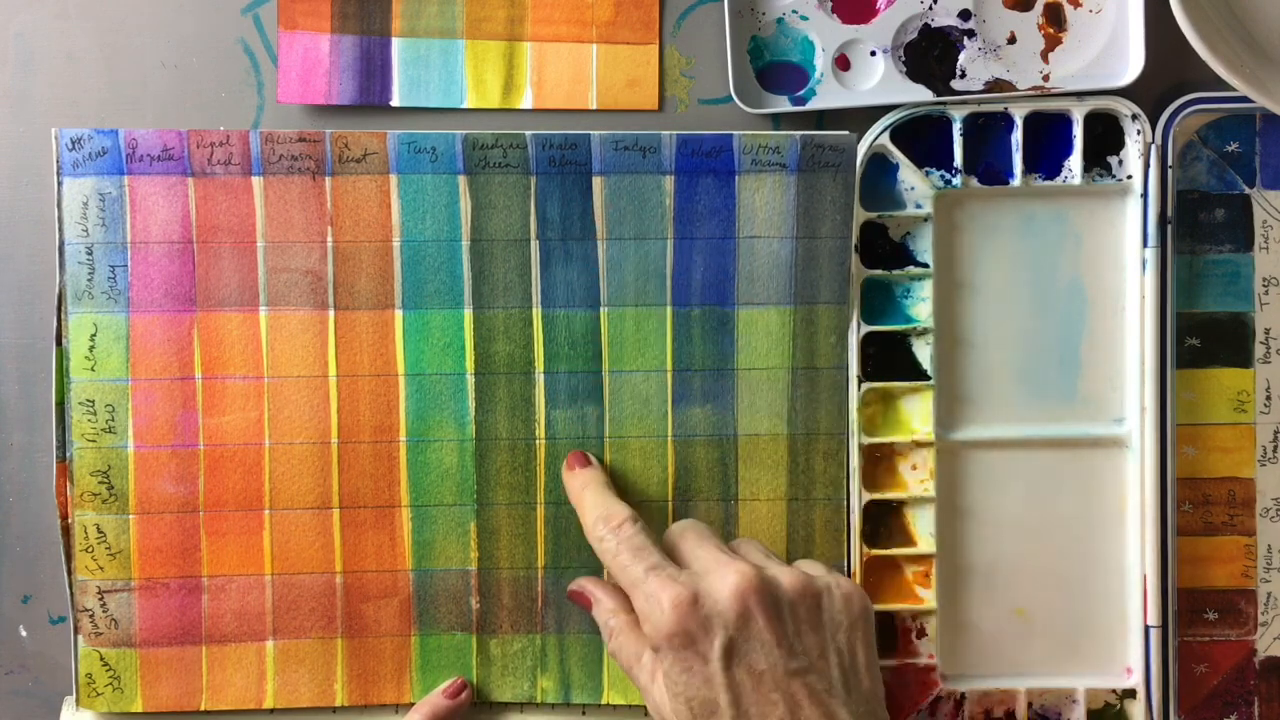